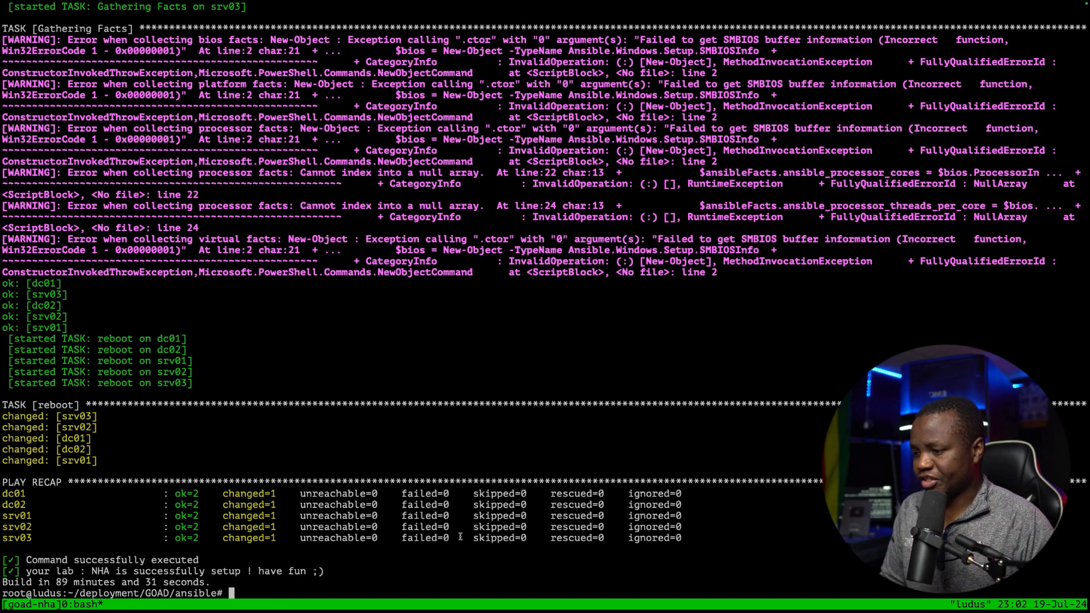
- Leave the empty goad.conf unsaved and run 'apt install wireguard resolvconf'
left_click_drag(0, 494, 681, 538)
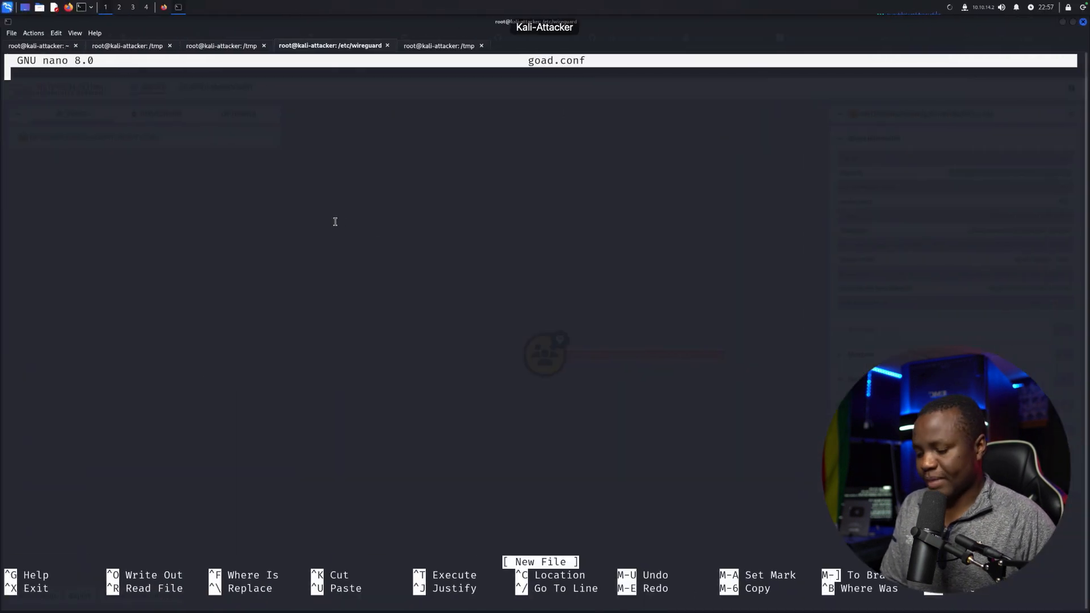
key("ctrl+x")
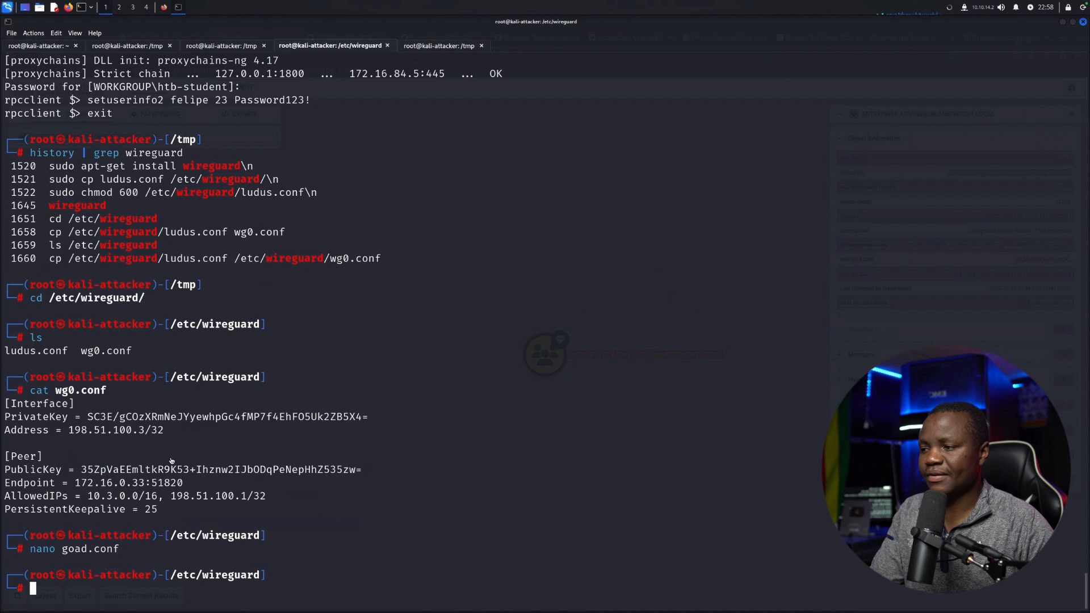
right_click(170, 458)
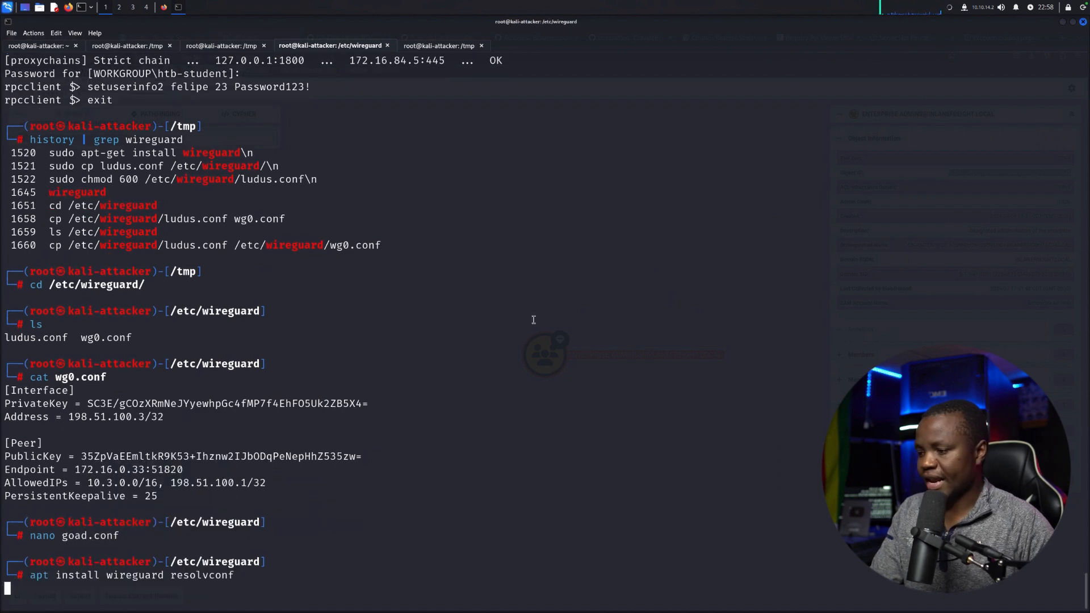
key("Return")
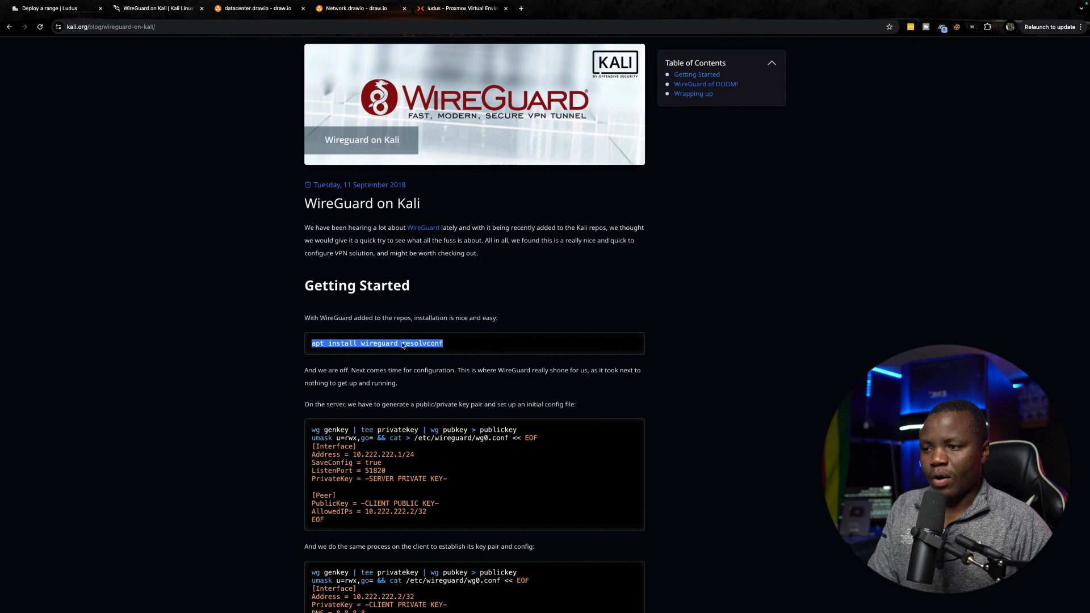
- Find and select the 'ludus user wireguard' command in the Ludus deploy-a-range docs
left_click(138, 26)
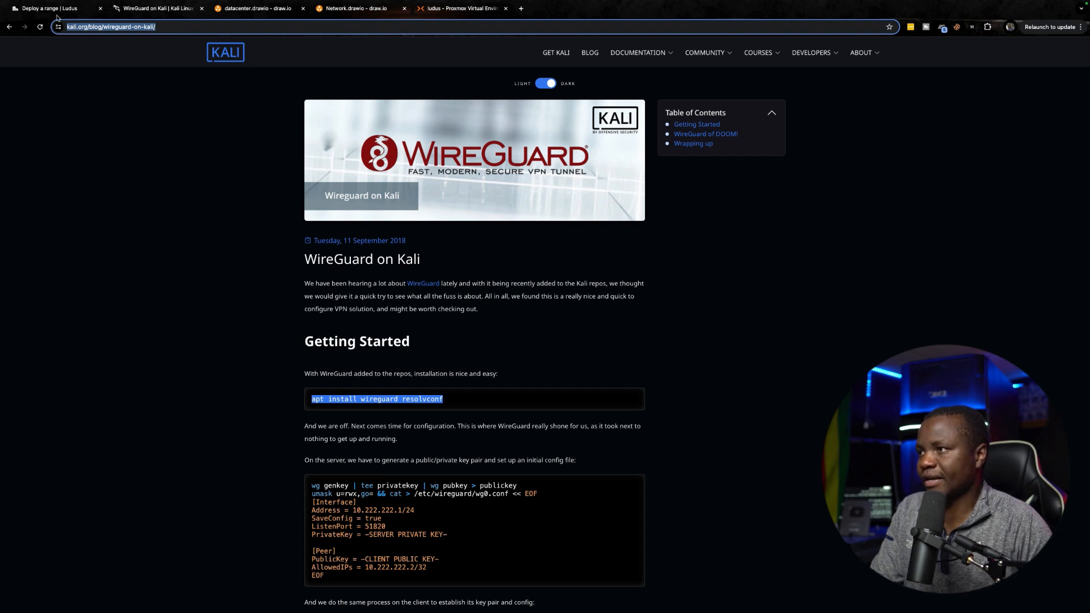
left_click(49, 8)
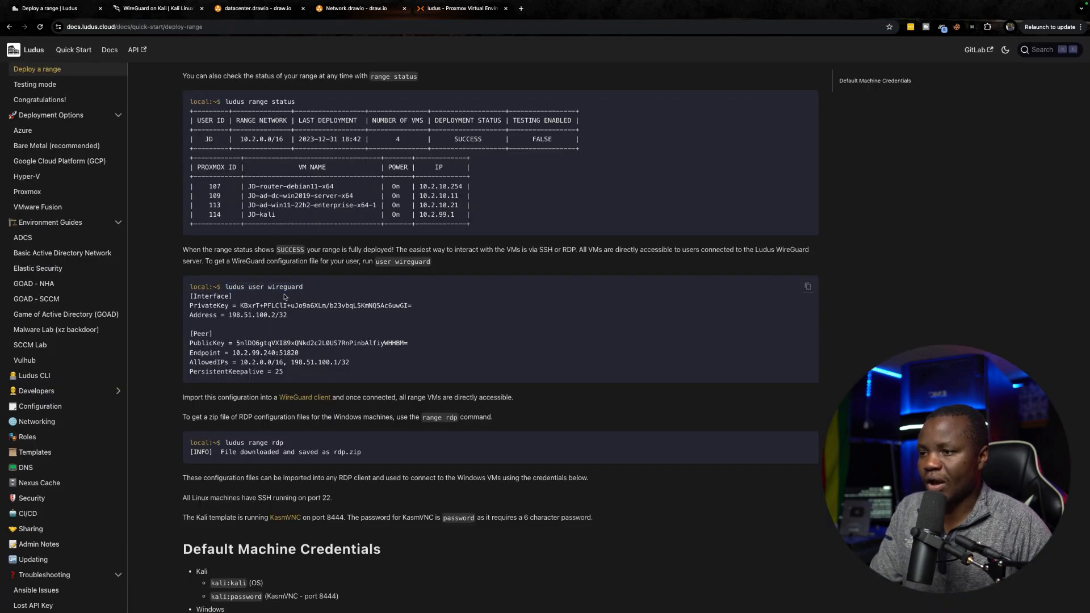
scroll("down", 3)
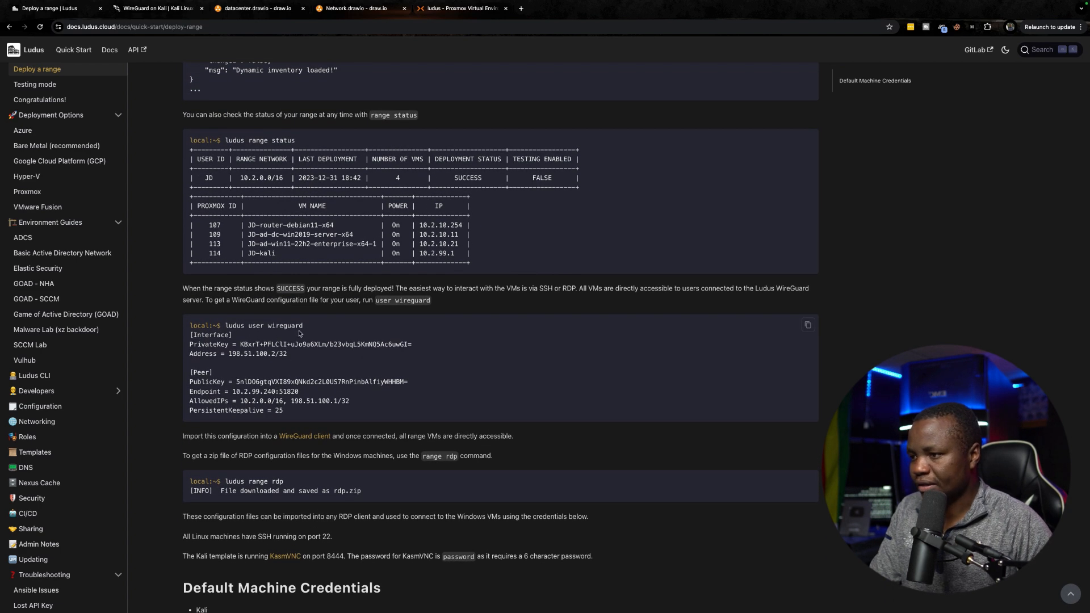
left_click_drag(224, 326, 303, 326)
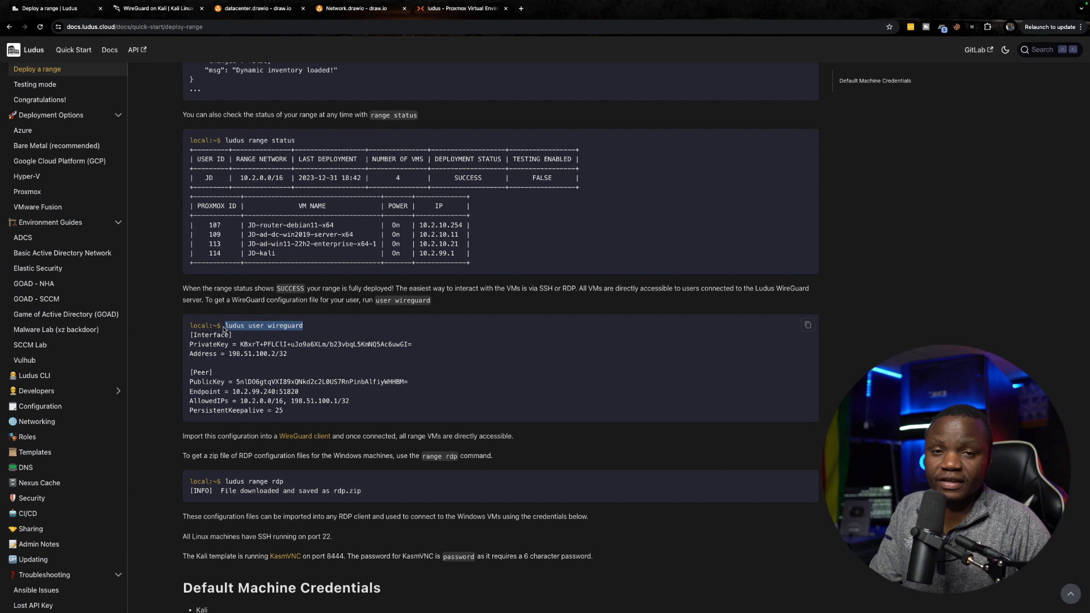
mouse_move(249, 333)
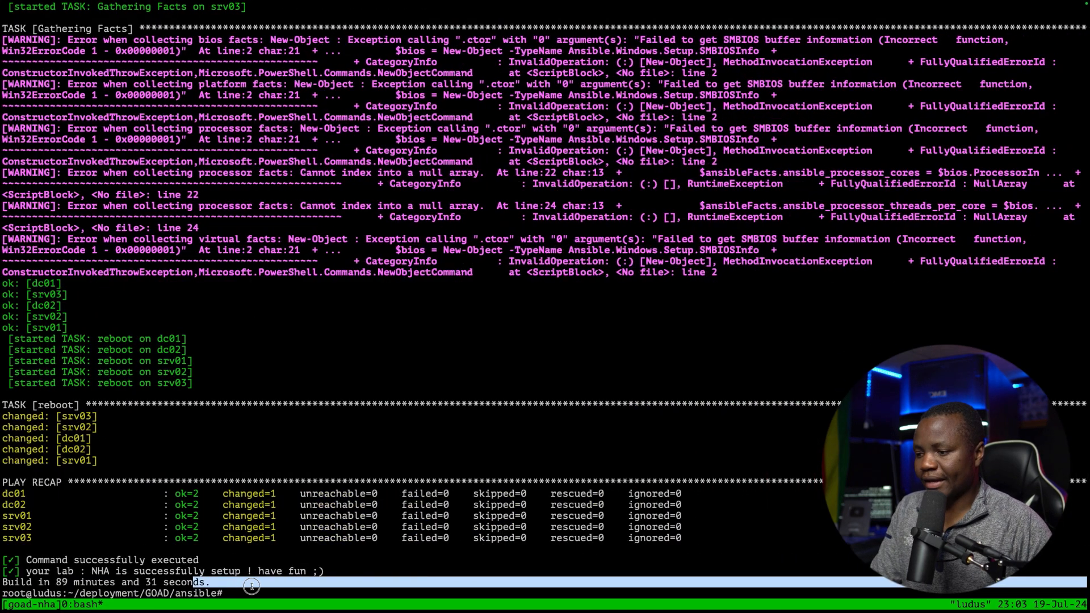
- Run 'ludus user wireguard' on the Ludus server and copy the printed WireGuard config
right_click(250, 585)
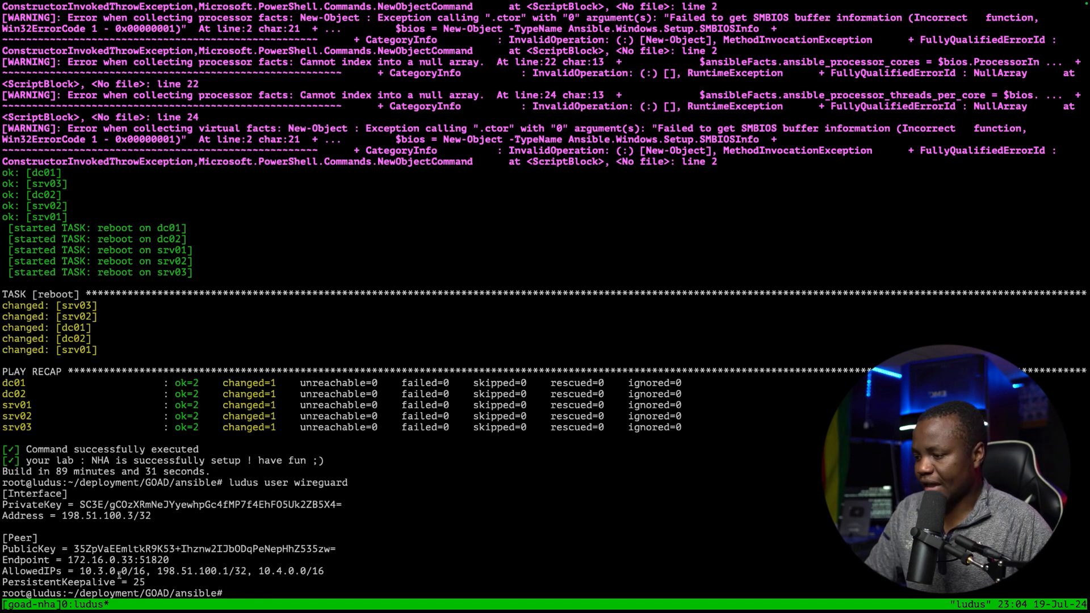
double_click(108, 560)
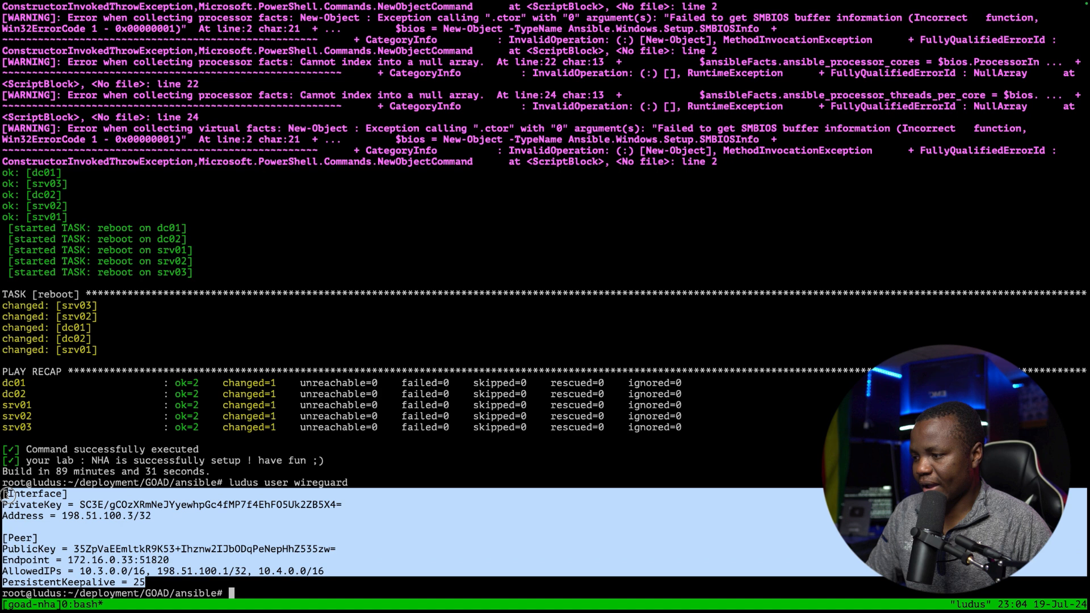
right_click(70, 416)
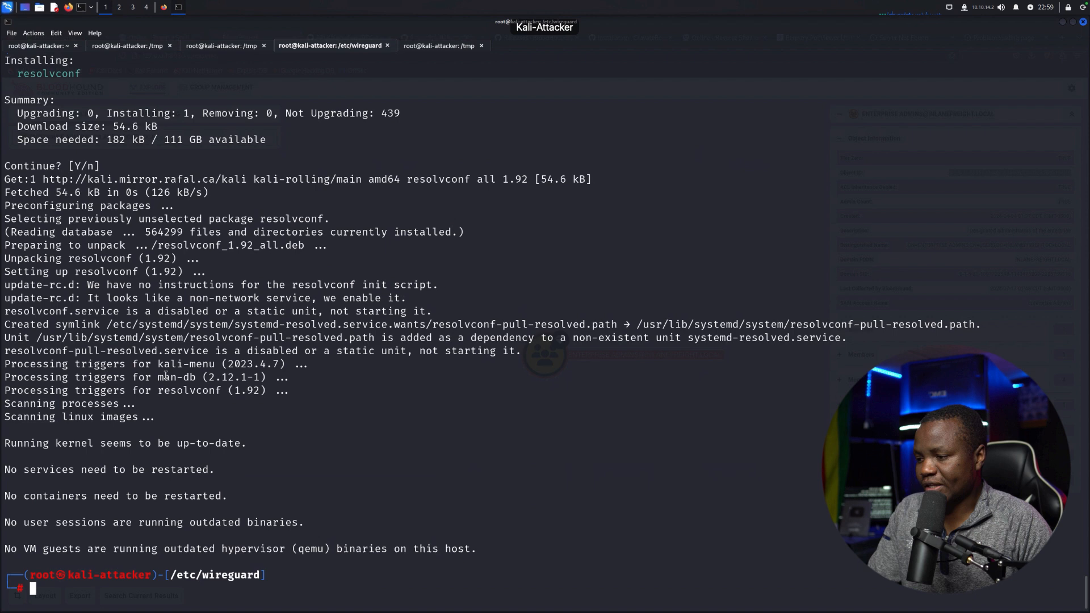
- List the files in /etc/wireguard and select the wg0.conf name for reuse
type("ls")
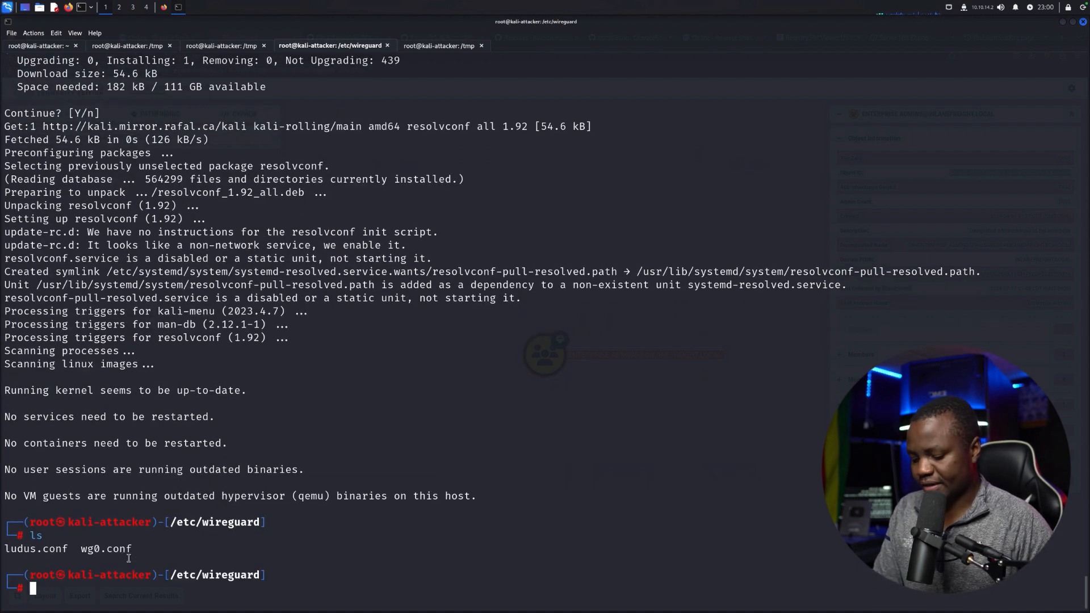
type("cd /etc/wireguard/")
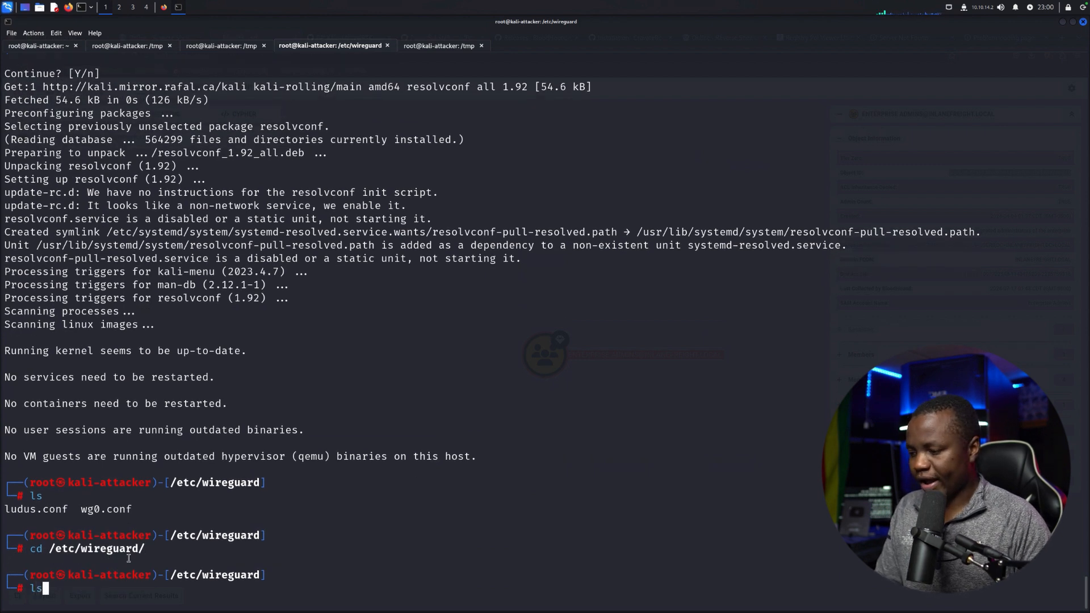
key("Return")
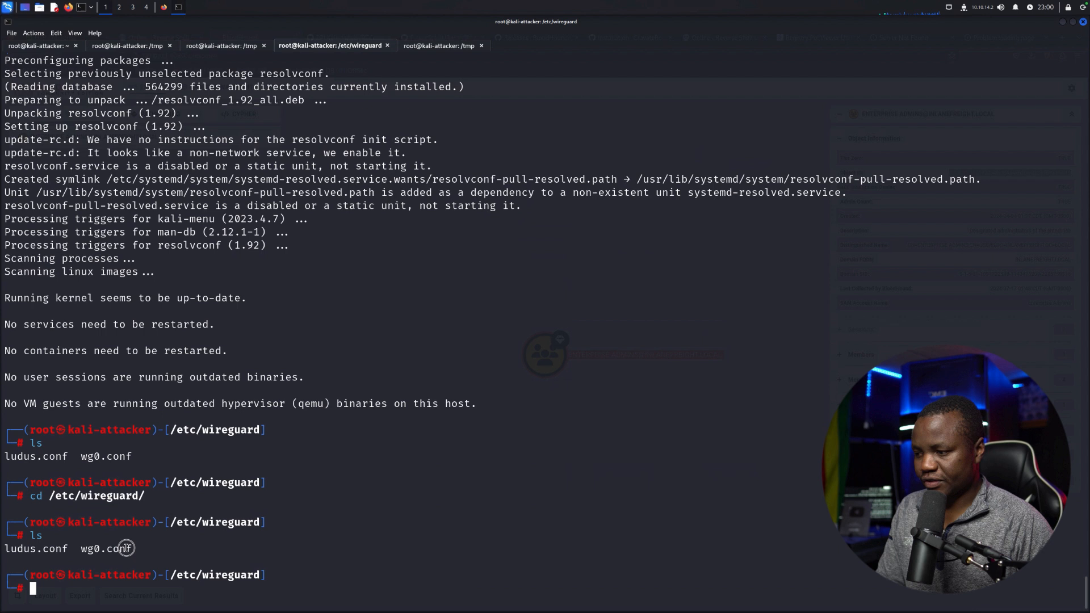
double_click(106, 548)
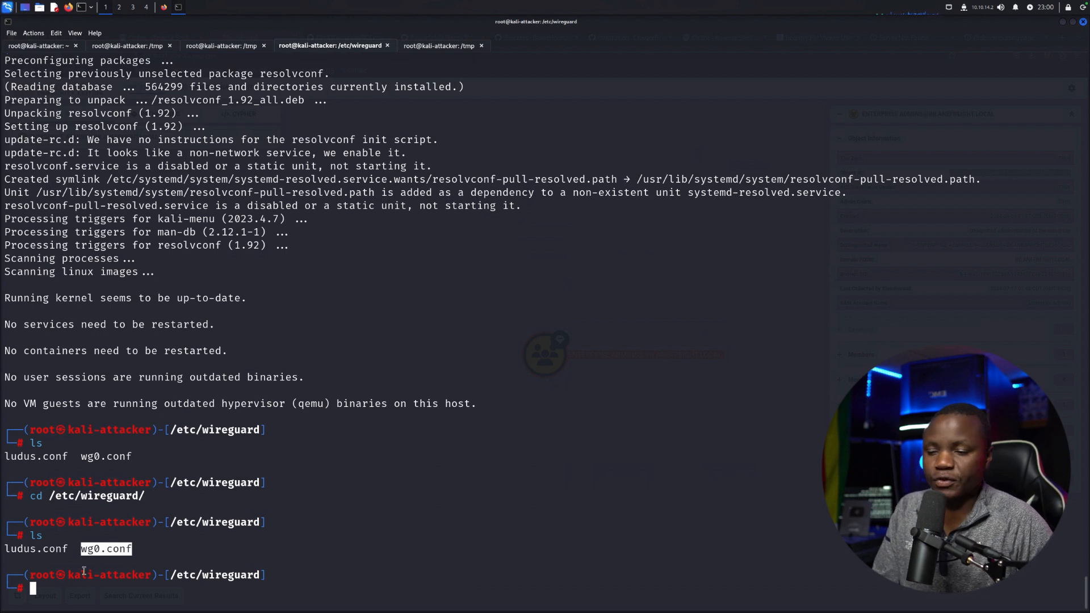
- Back up wg0.conf as wg0.conf.bk, remove the original and start a new wg0.conf in nano
type("rm pipe.exe")
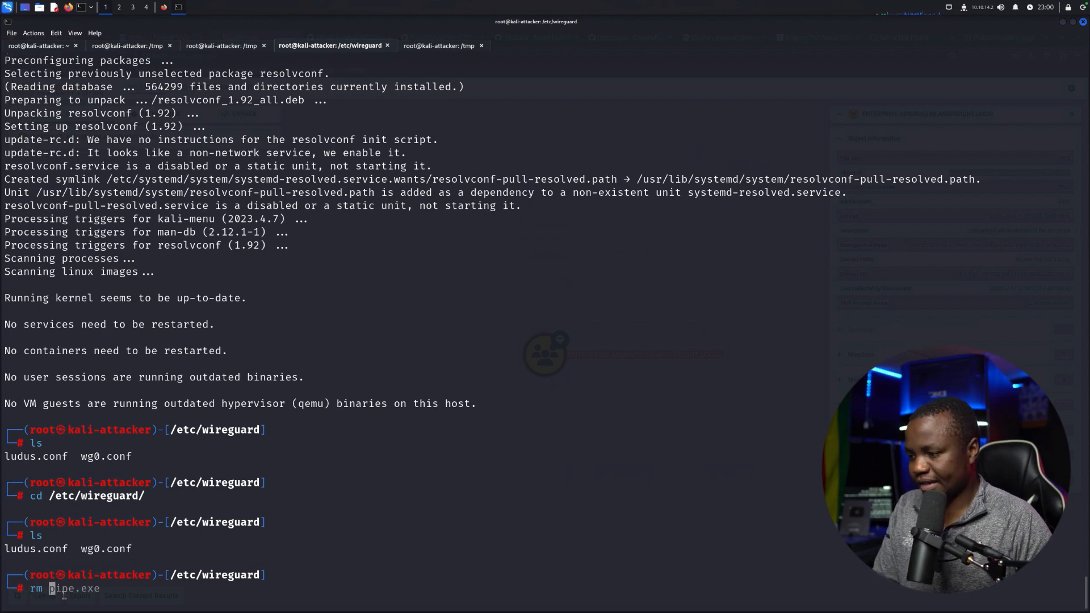
type("cp /root/lab4/mimikatz.exe .")
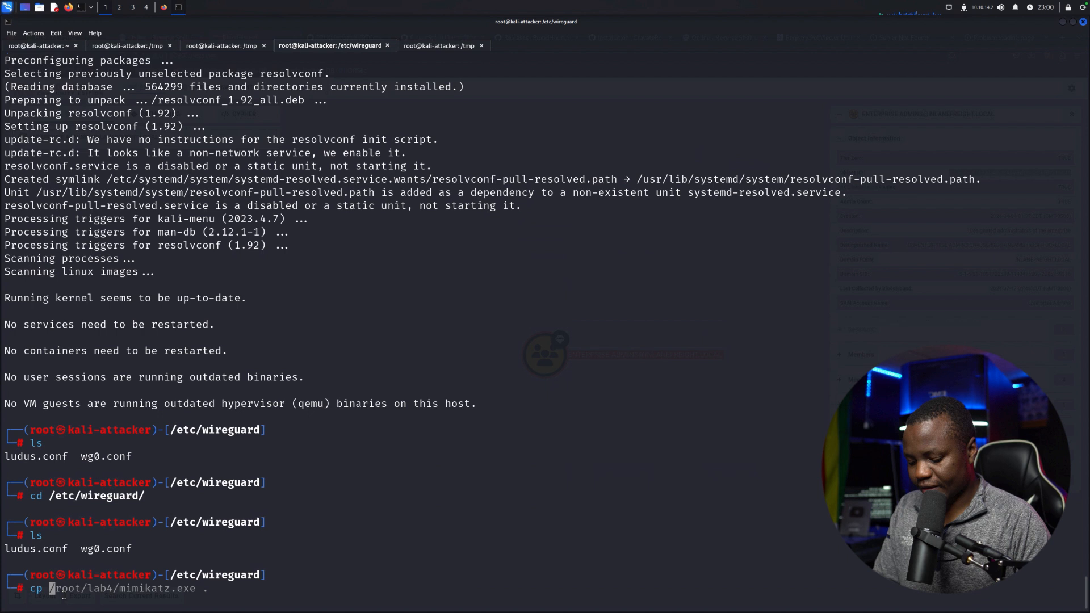
type("wg0.conf")
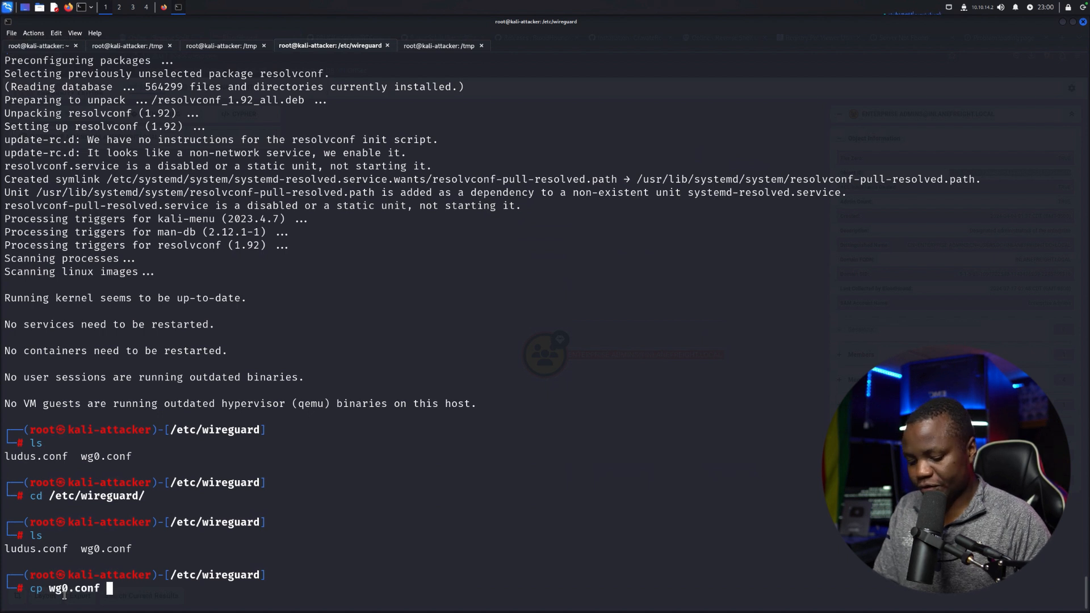
type("wg0.conf")
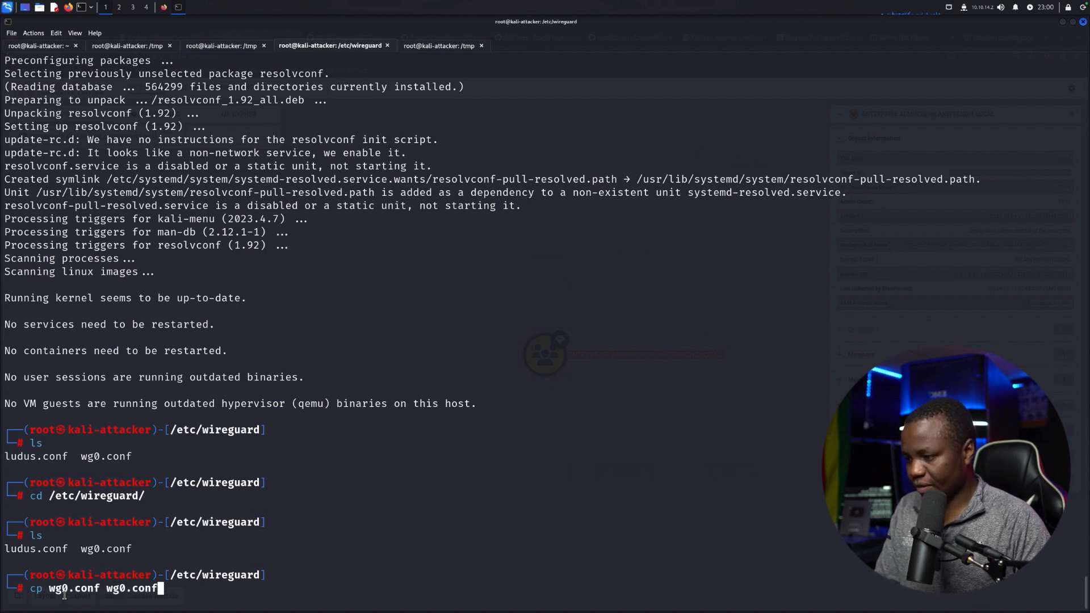
type("bk")
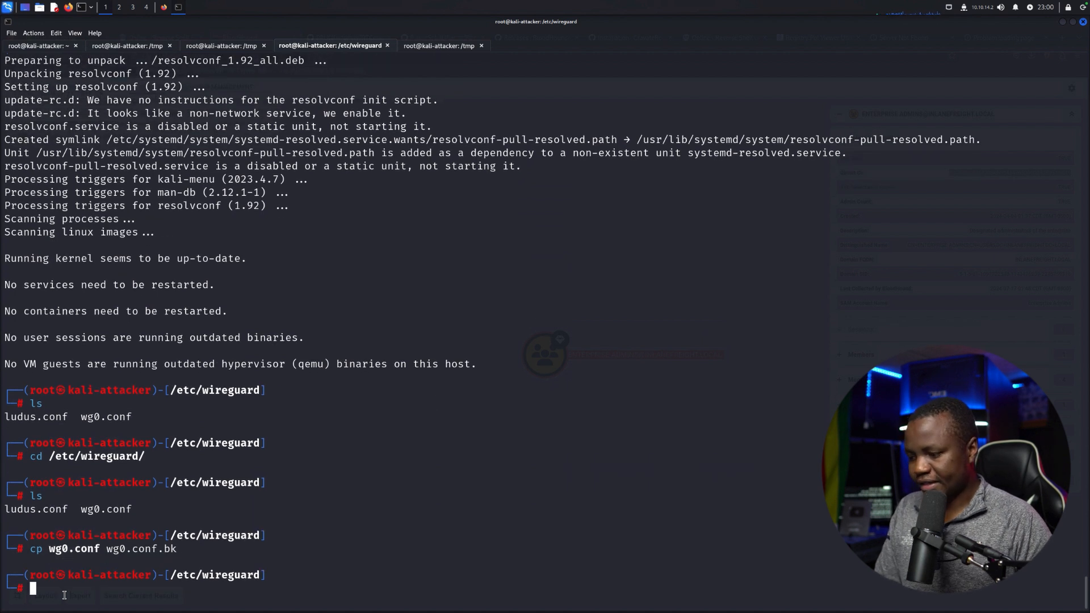
type("rm pipe.exe")
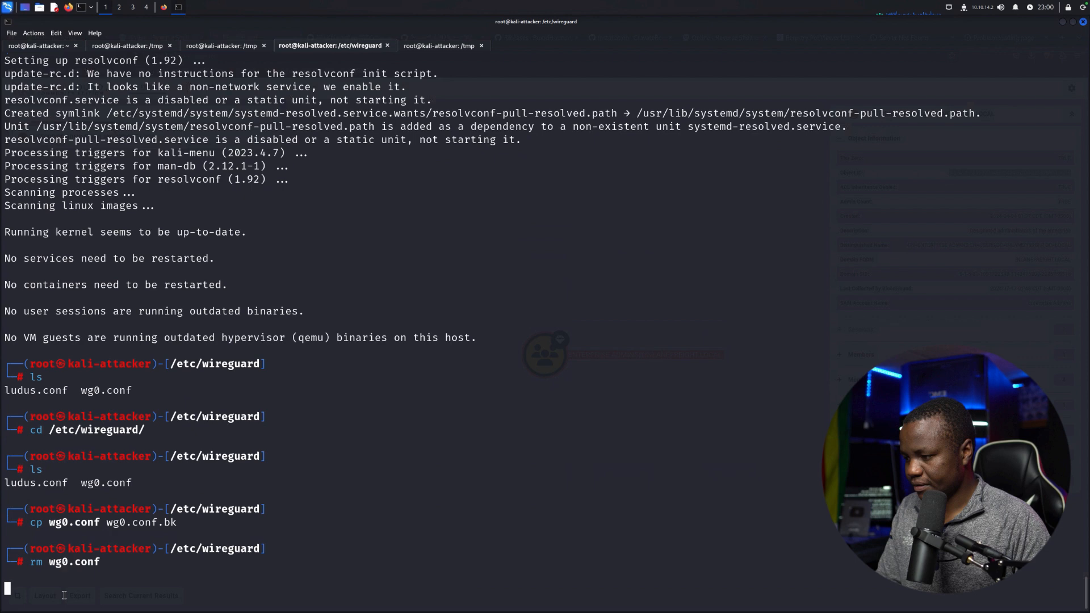
type("nano goad.conf")
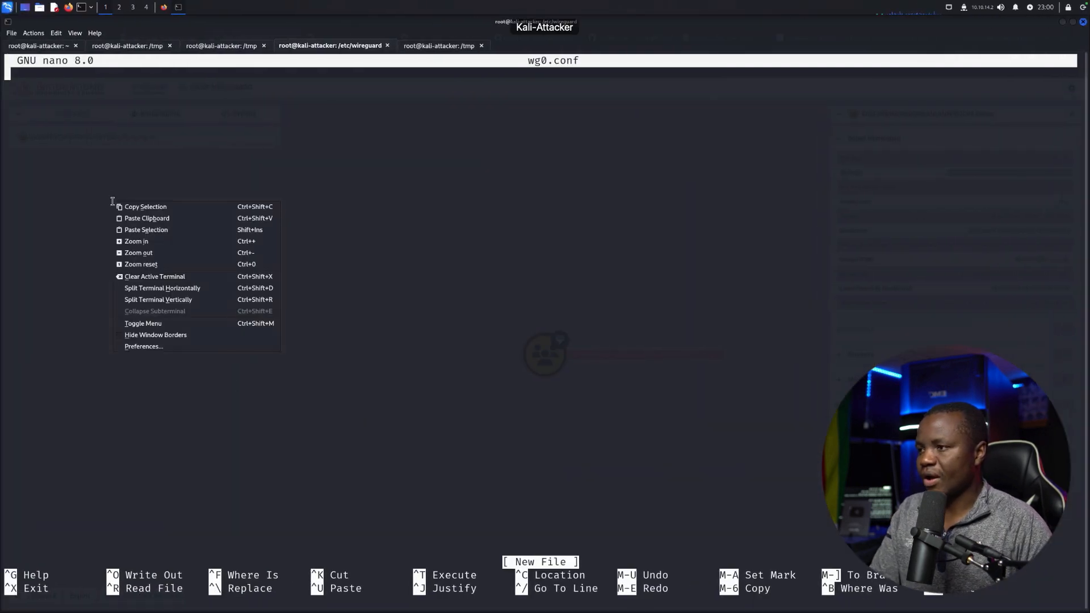
- Paste the Ludus WireGuard config into wg0.conf and save it
left_click(147, 218)
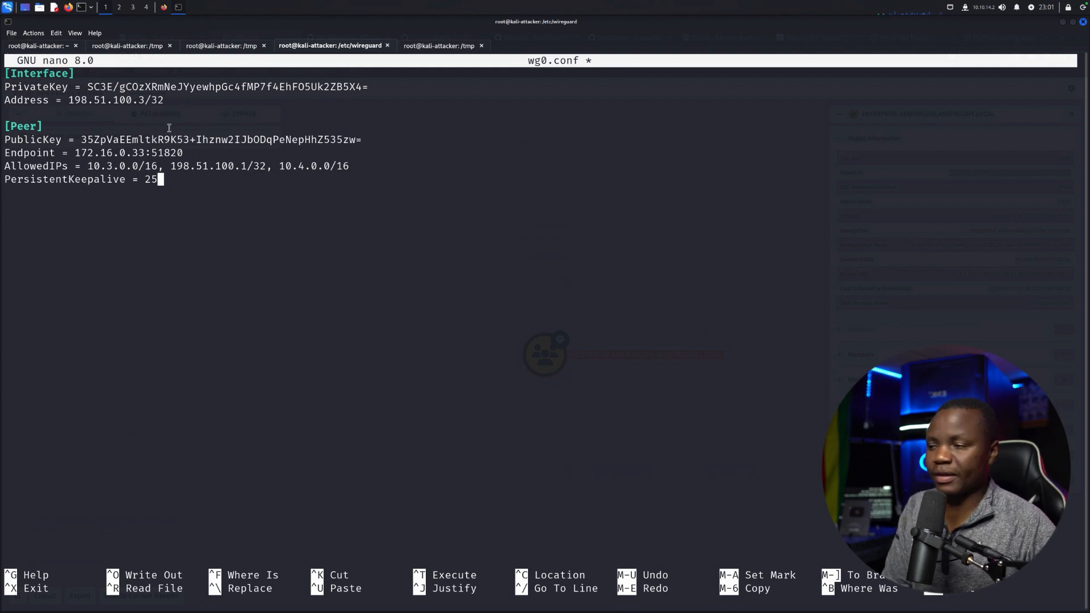
key("ctrl+x")
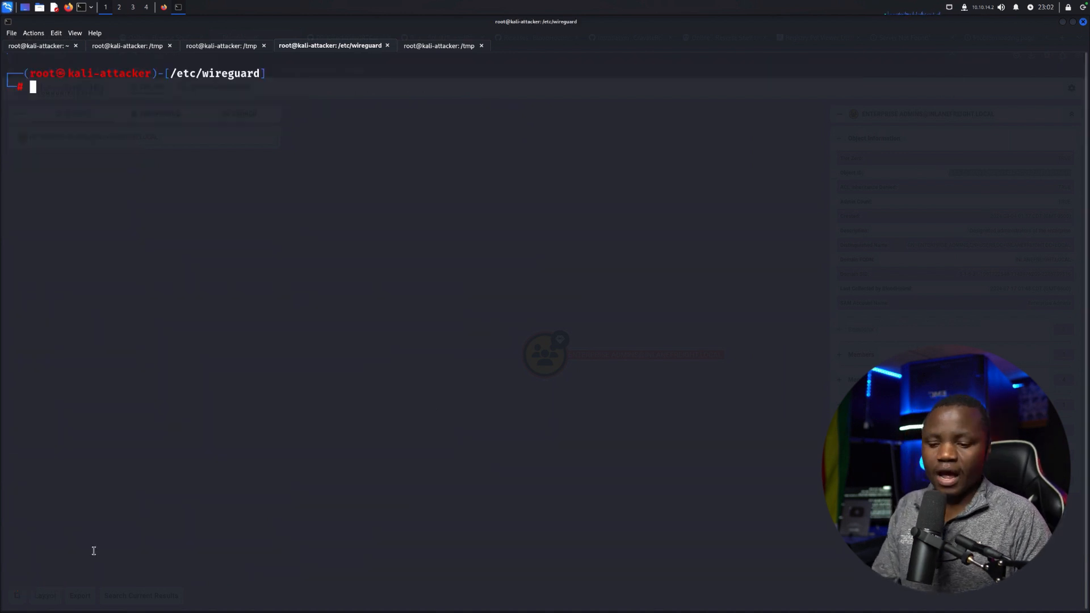
- Bring wg0 up with wg-quick and confirm its 198.51.100.3/32 address with 'ip a'
type("wg down")
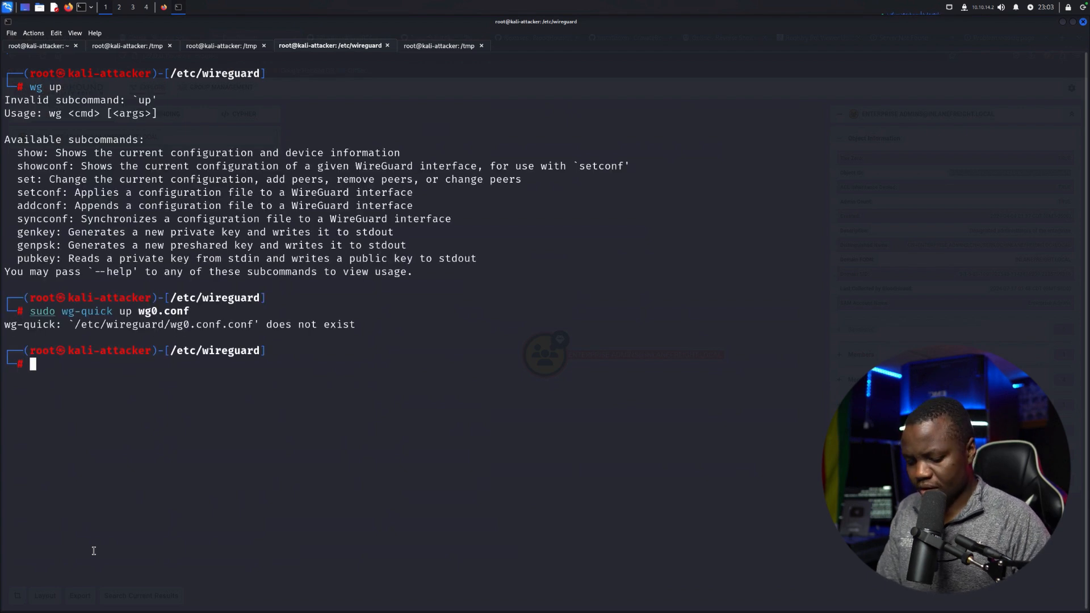
type("sudo wg-quick up wg0.conf")
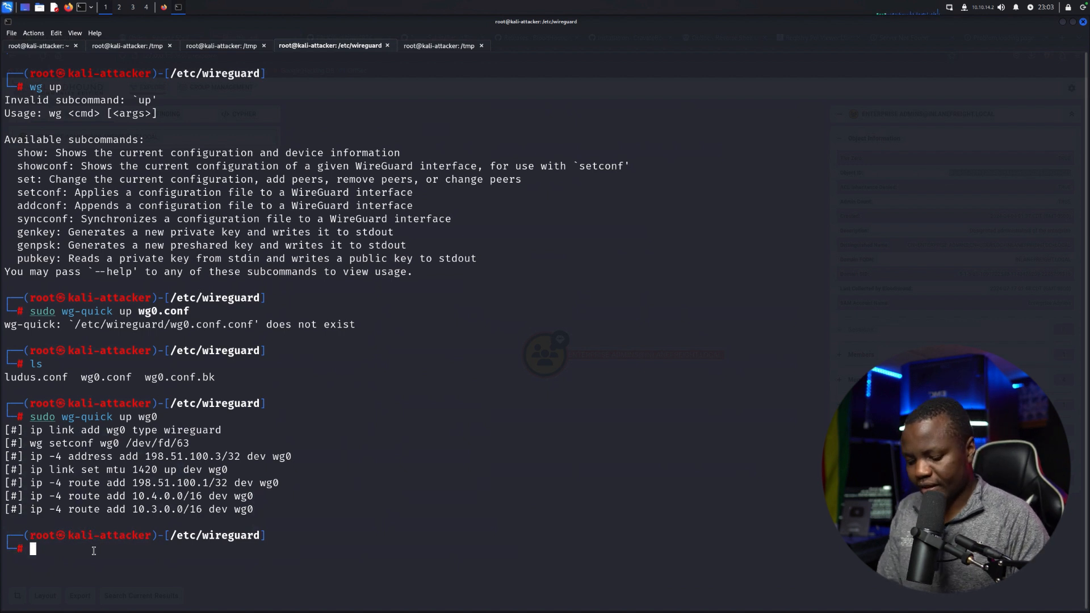
type("ip a")
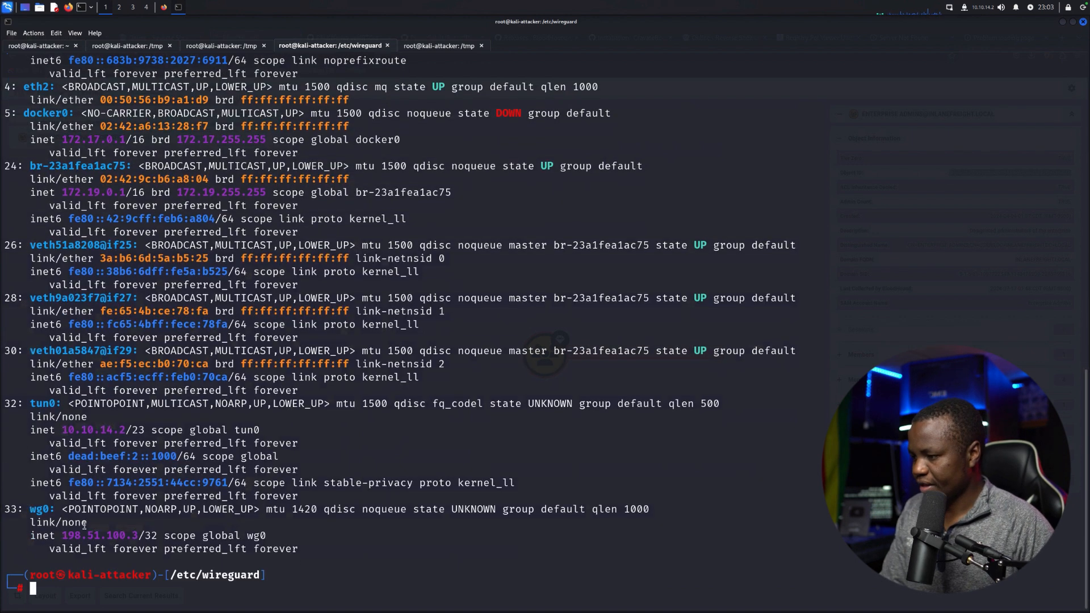
double_click(100, 535)
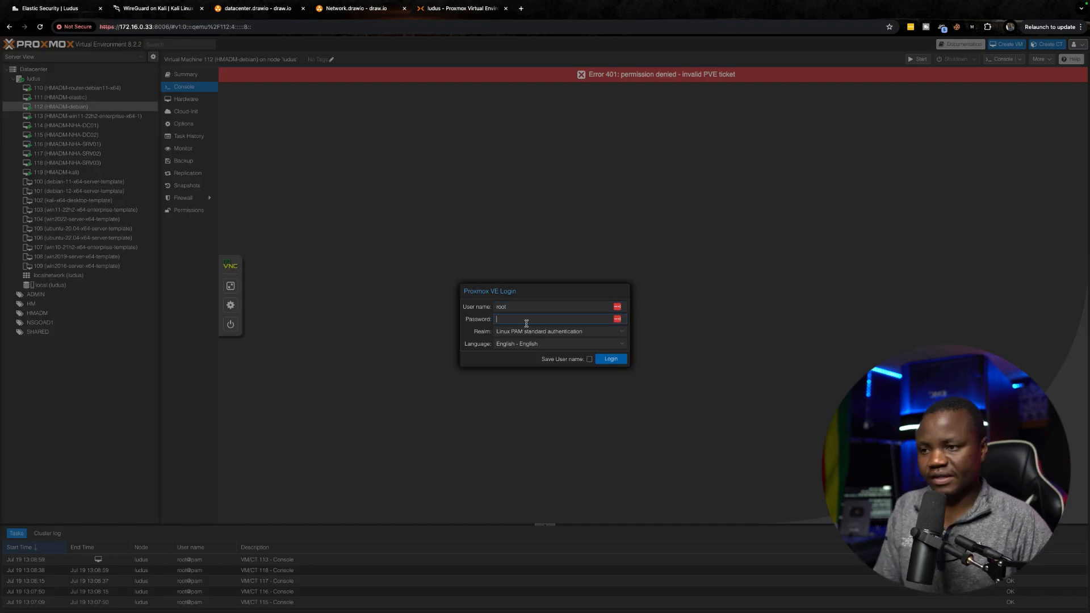
- Log in to Proxmox as root and view VM 111 HMADM-elastic's hardware and network device
type("password")
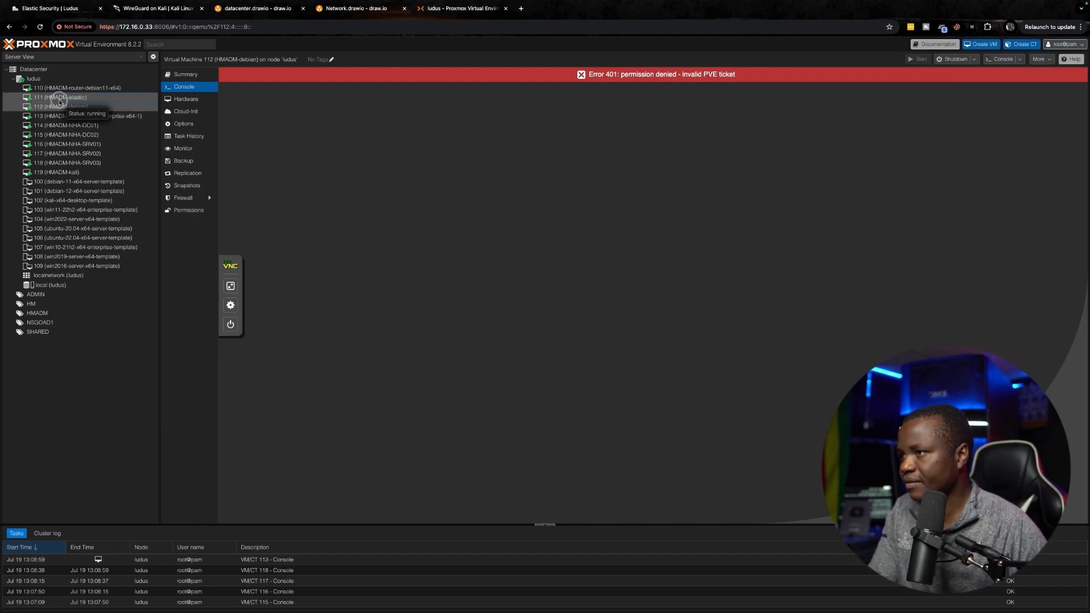
left_click(63, 97)
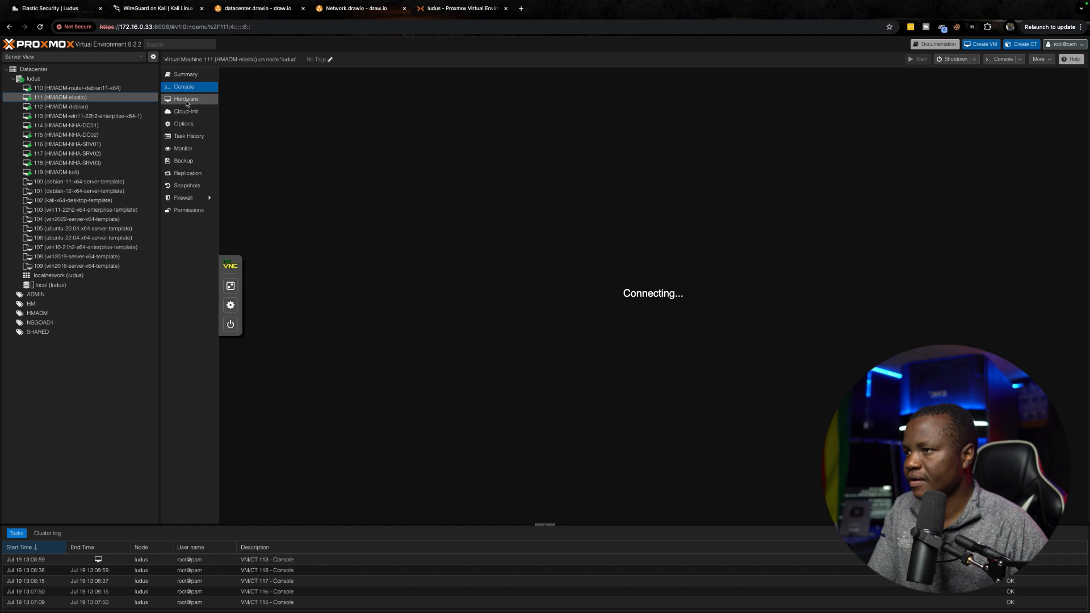
left_click(185, 99)
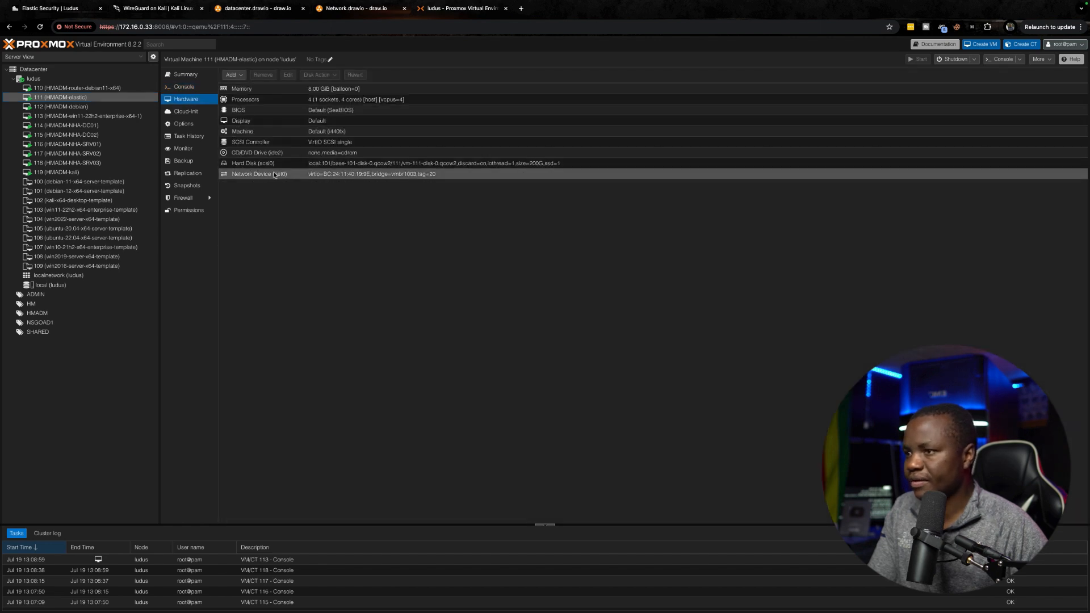
left_click(185, 75)
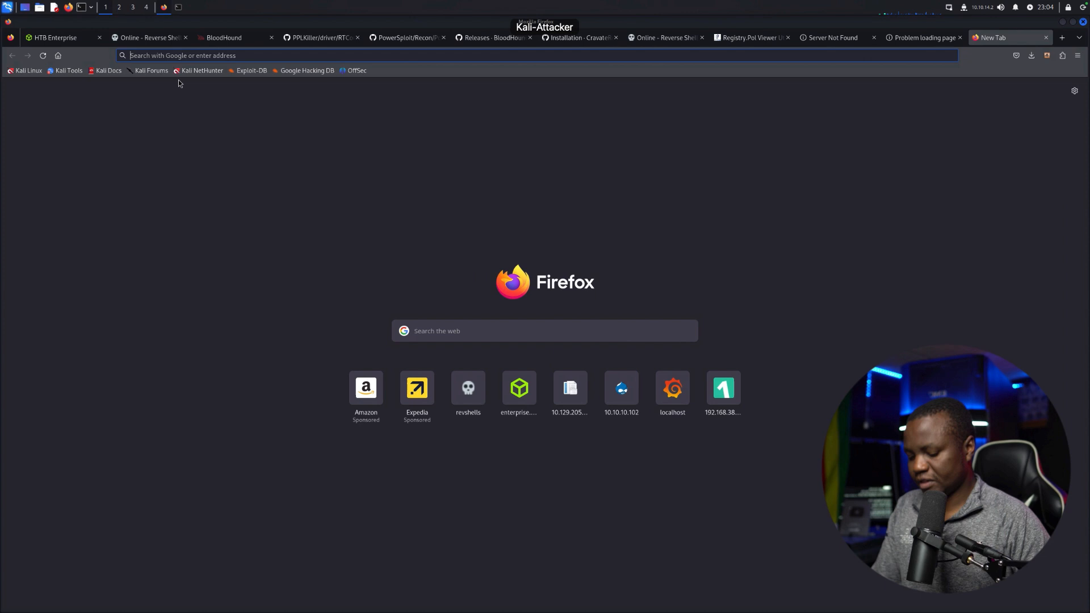
type("https://")
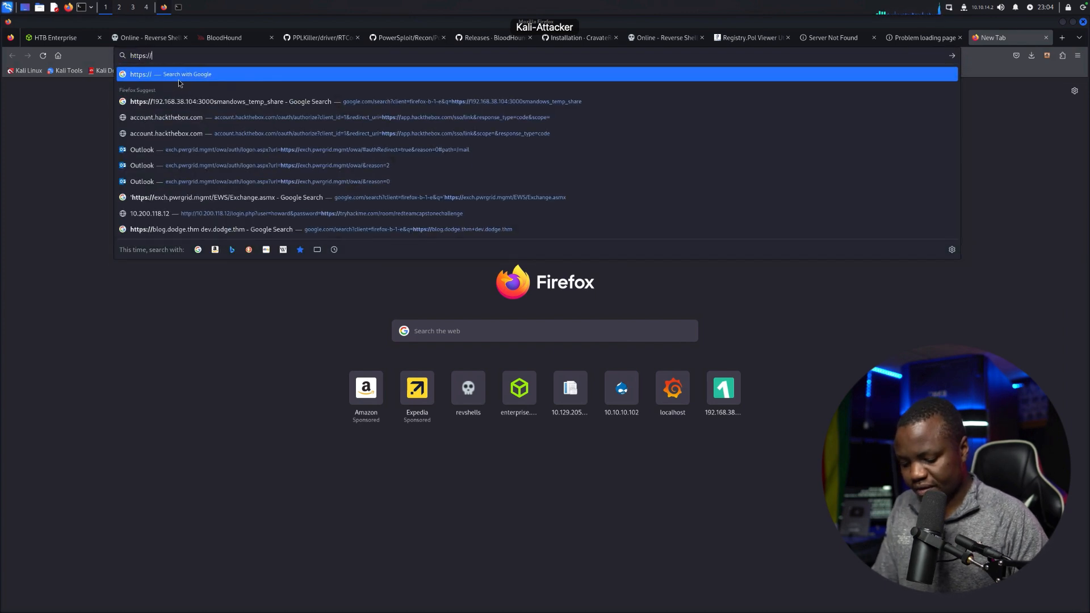
type("10.3.20.1:5601")
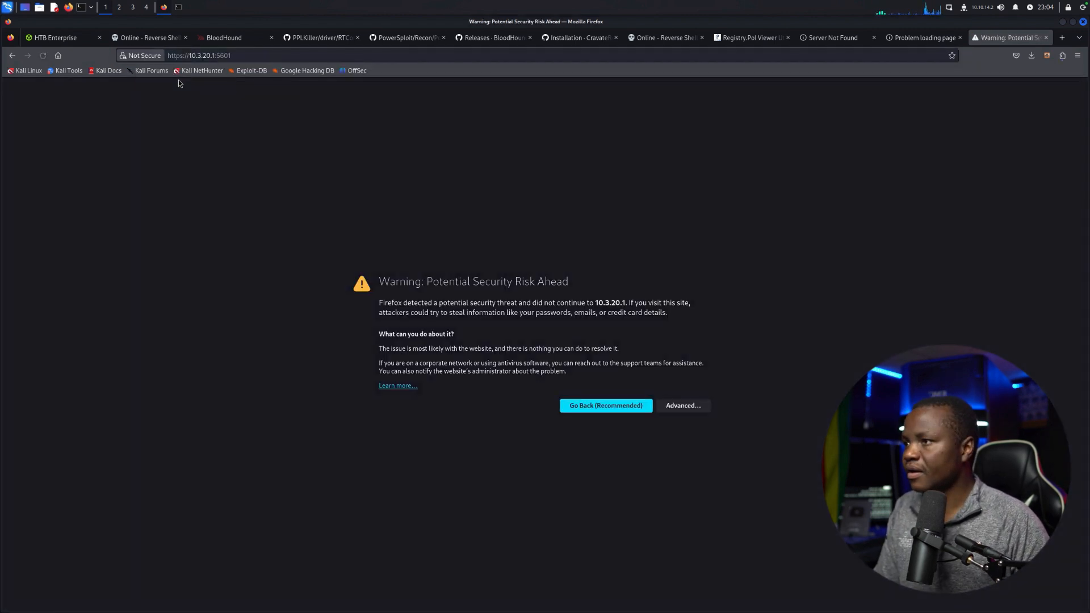
left_click(682, 405)
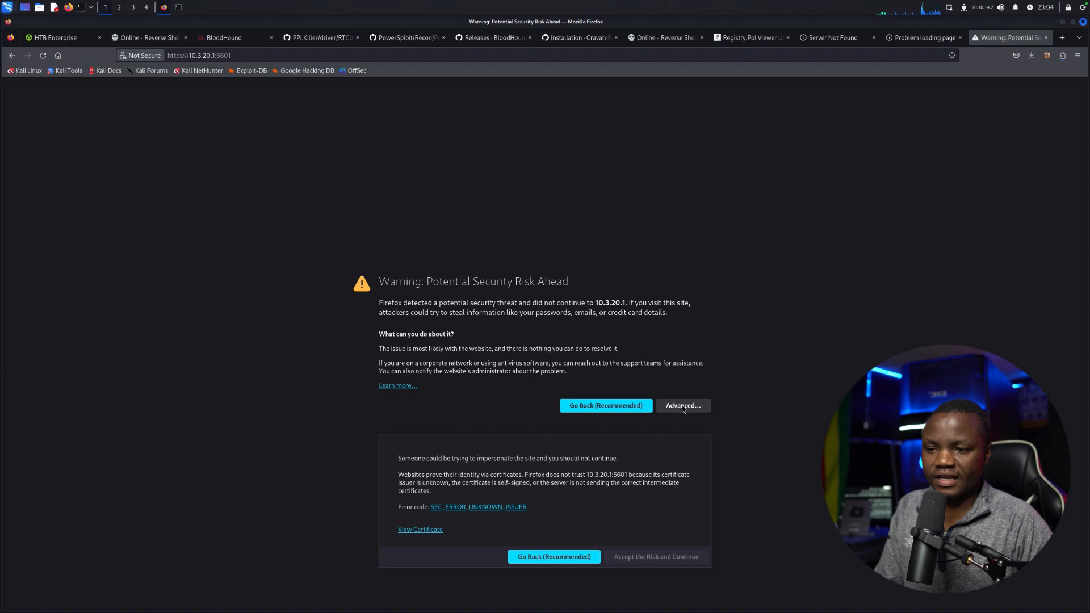
left_click(654, 557)
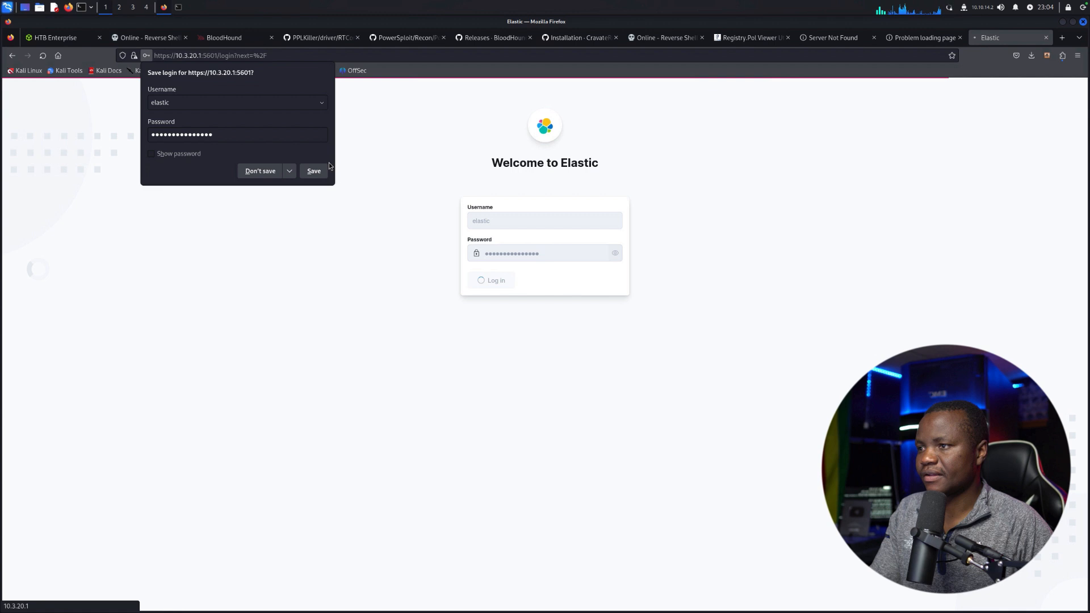
left_click(491, 281)
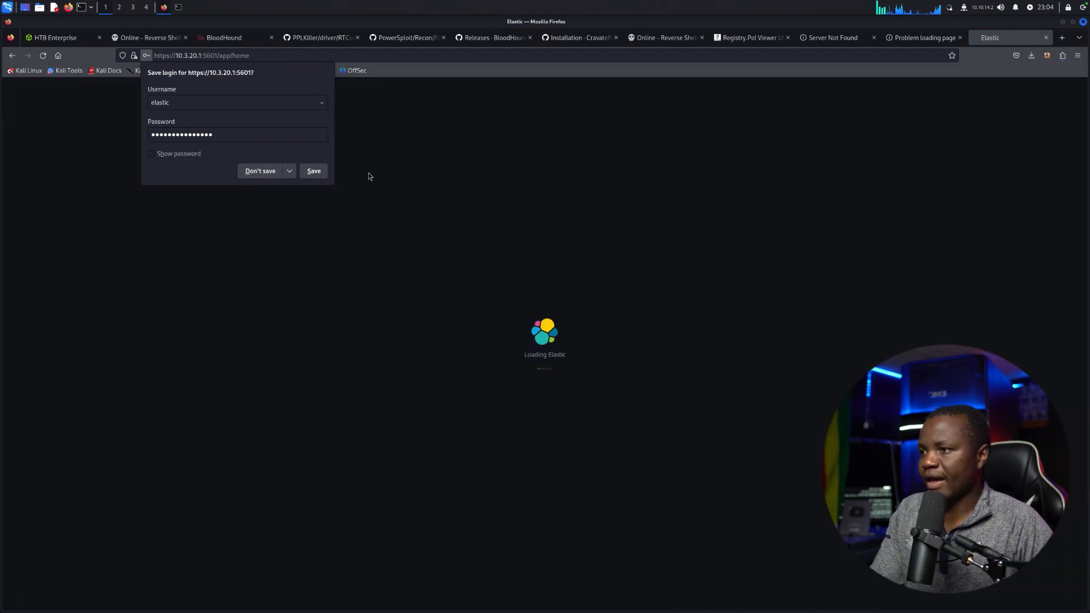
left_click(260, 171)
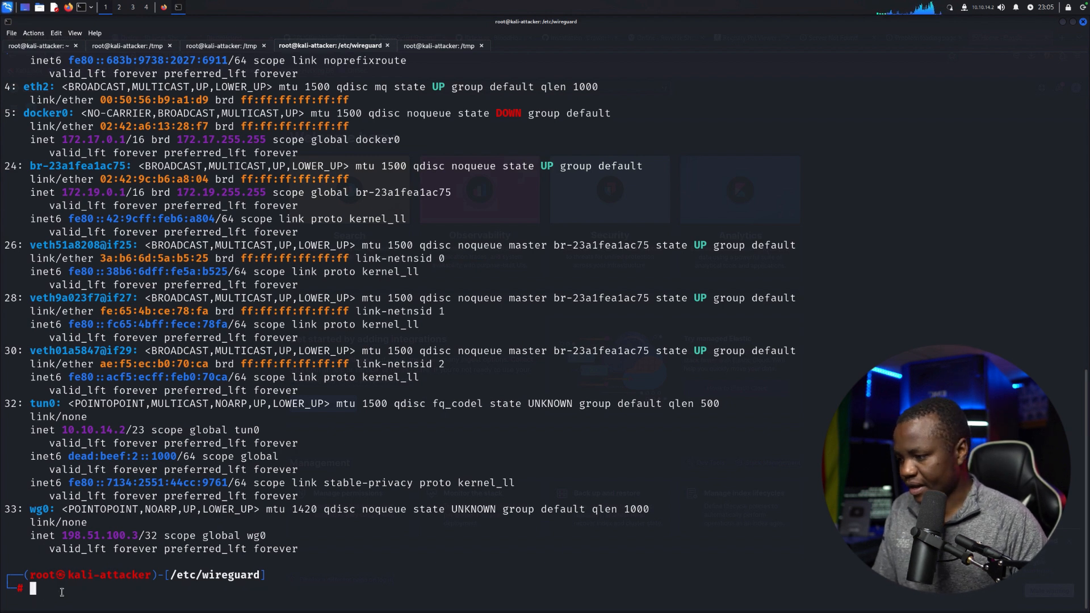
- Prepare an nmap full-port scan command, then check VM 111's IP 10.3.20.1 in its Proxmox summary
type("nmap -sV -sT -sC -p- 172.16.84.5 -p- -vv")
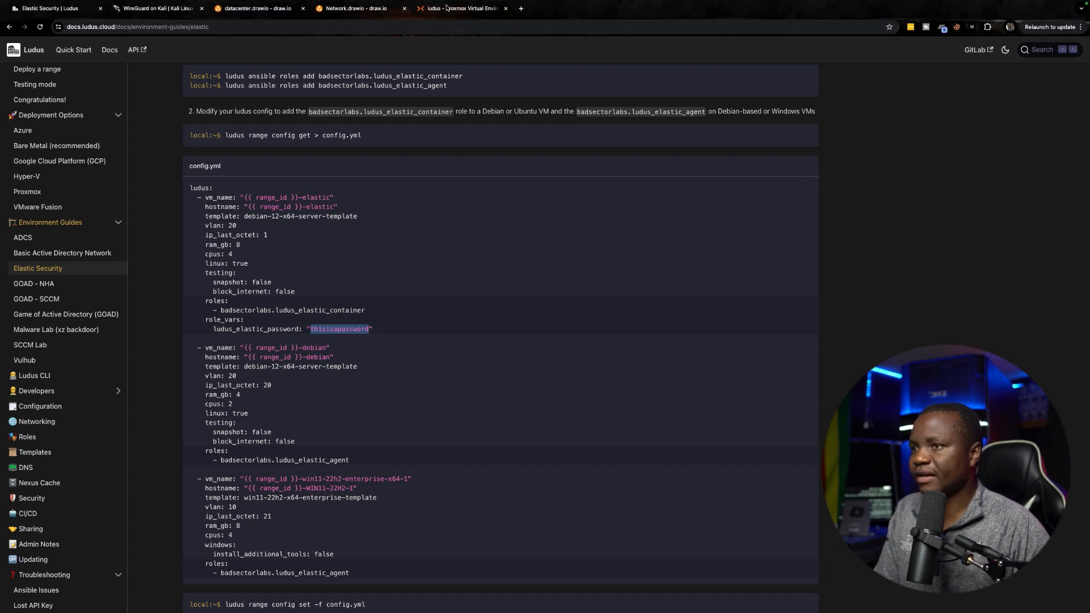
left_click(458, 8)
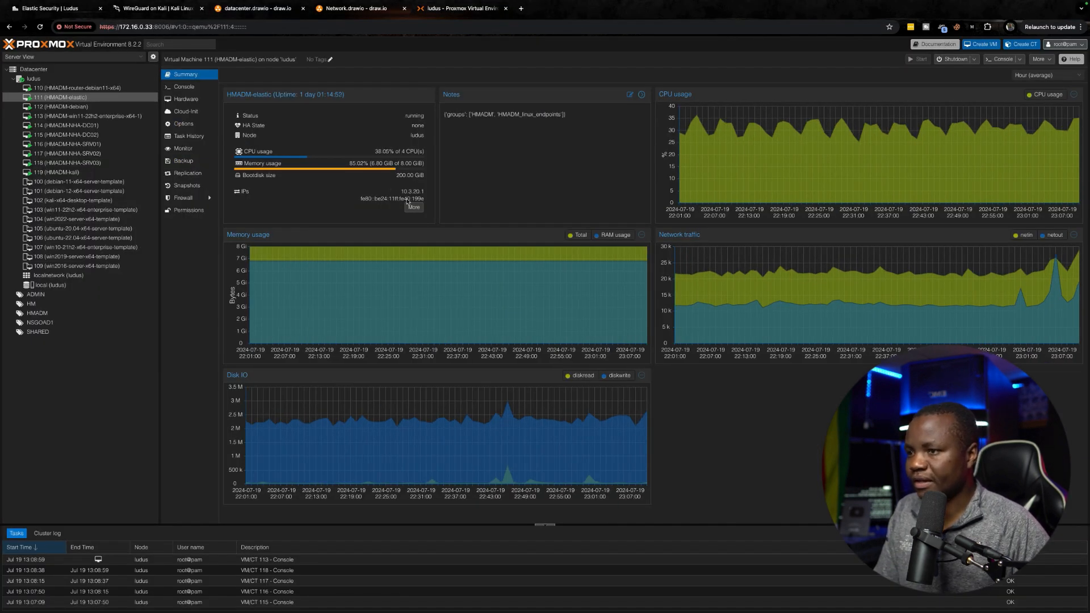
left_click(76, 153)
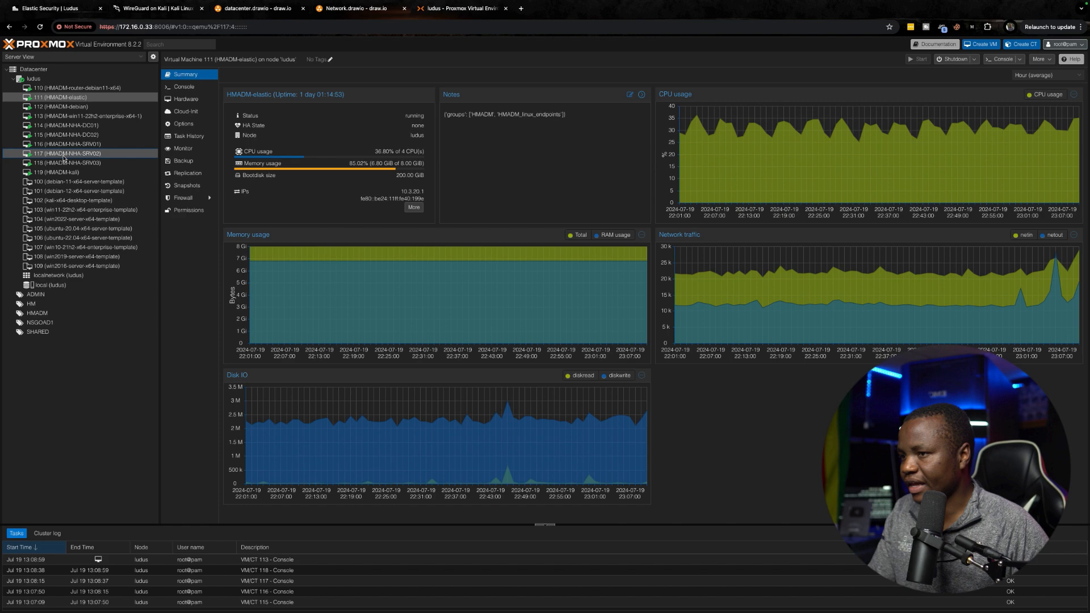
left_click(71, 153)
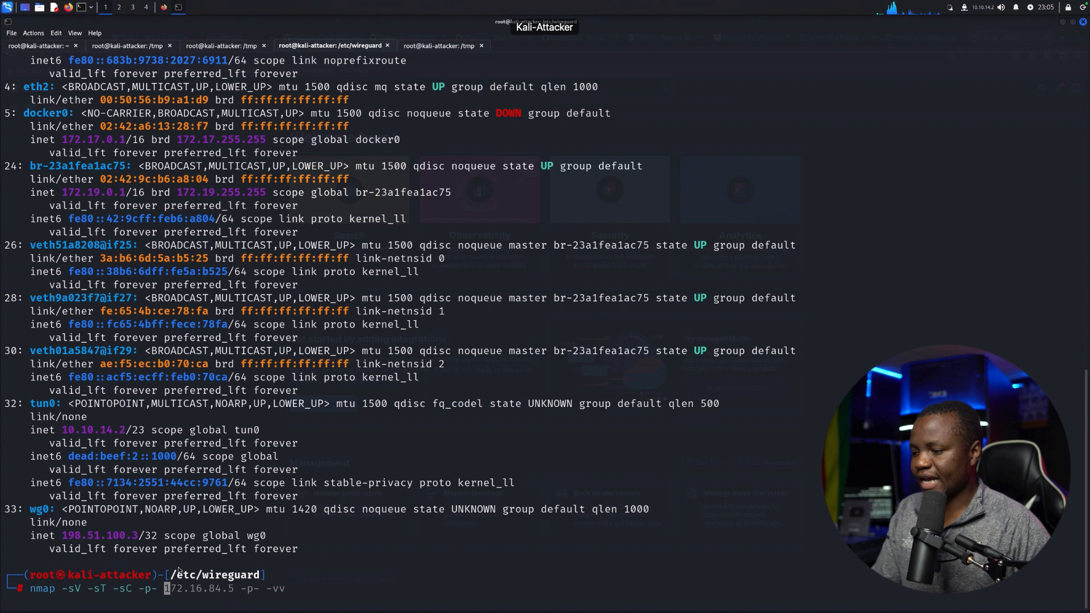
- Retarget the nmap -sV -sT -sC -p- -vv scan to 10.3.10.0/24 and run it
type("10.129.229.225")
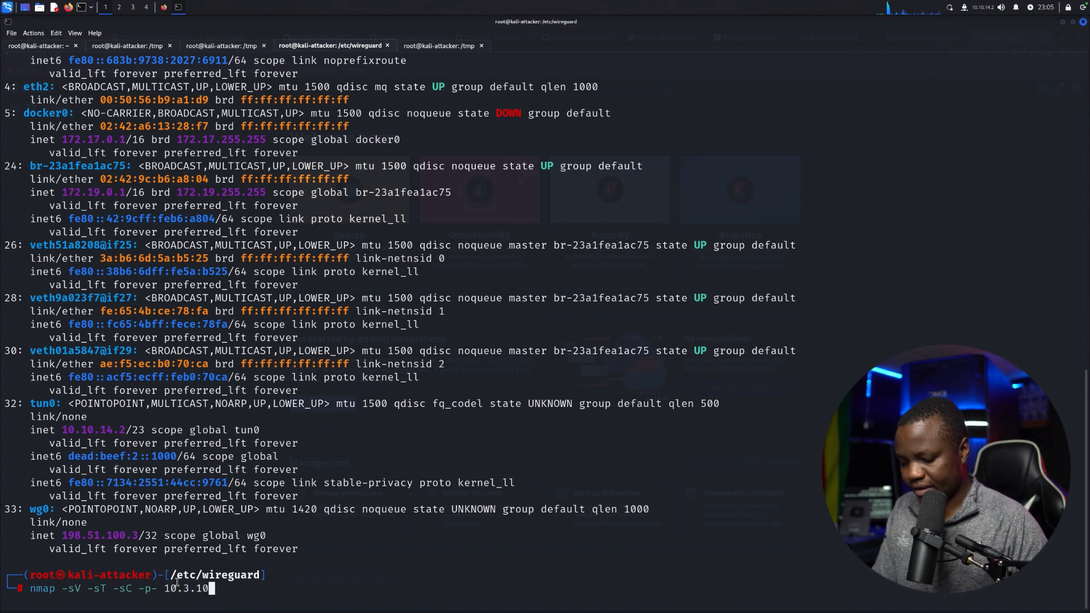
type(".0/2")
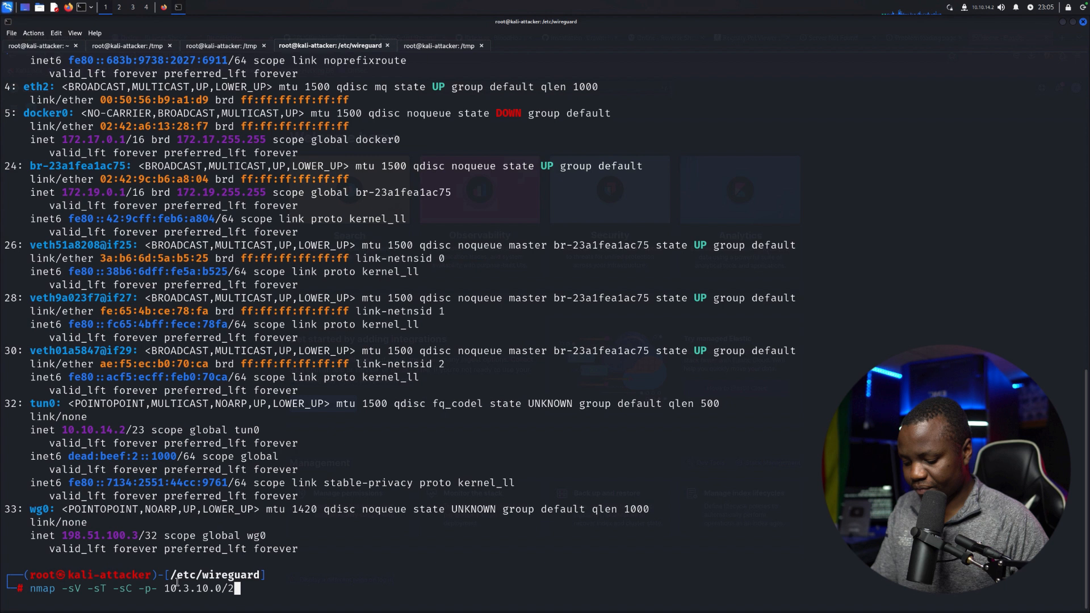
type("4")
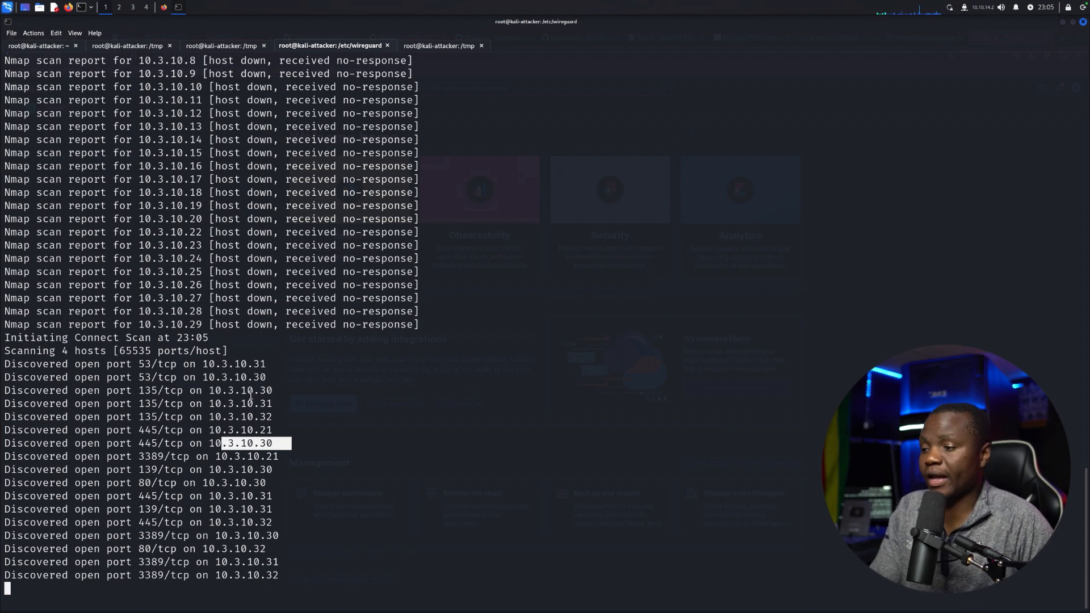
mouse_move(284, 334)
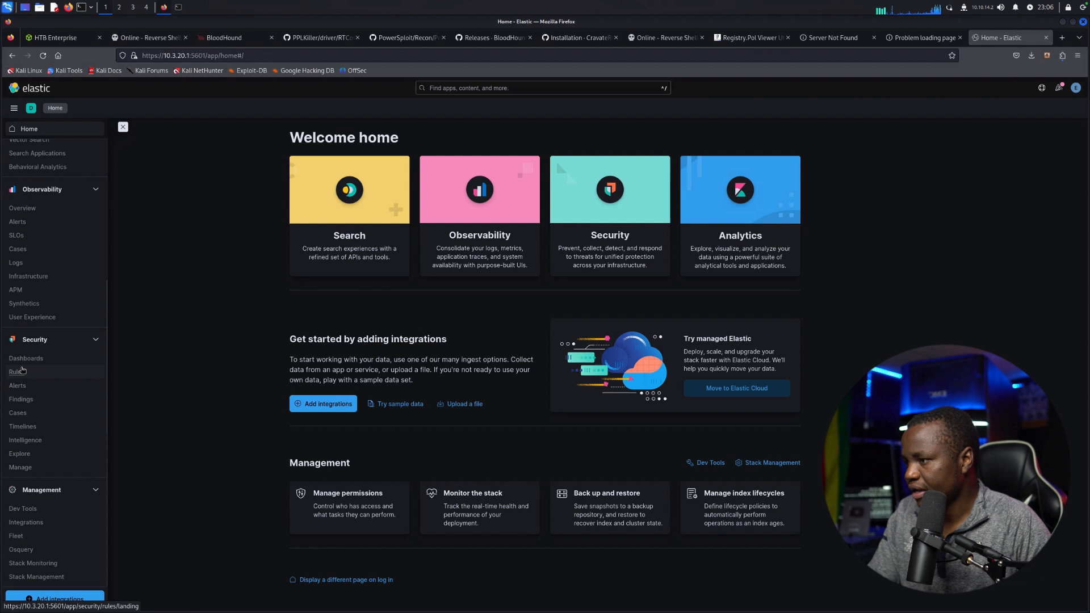
- Show the Security Alerts page with 172 open alerts, 171 medium and 1 low
left_click(17, 385)
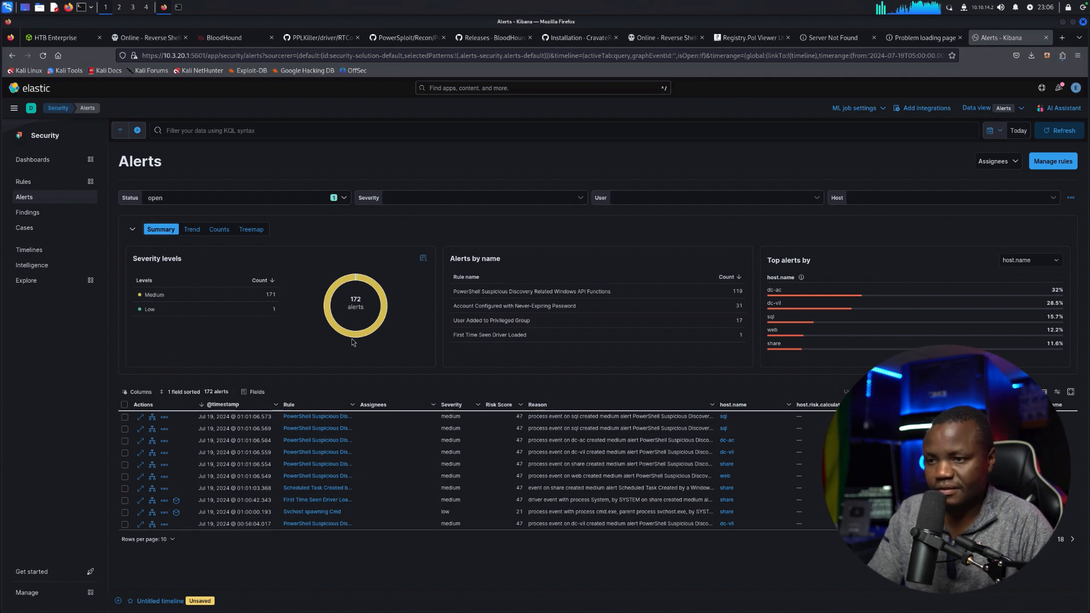
mouse_move(624, 292)
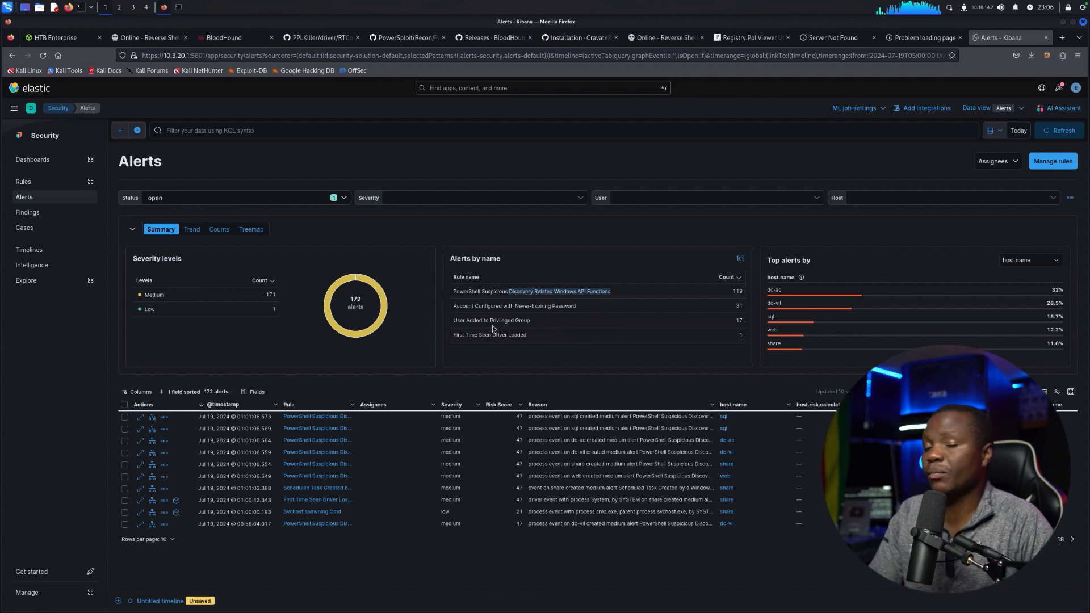
mouse_move(404, 287)
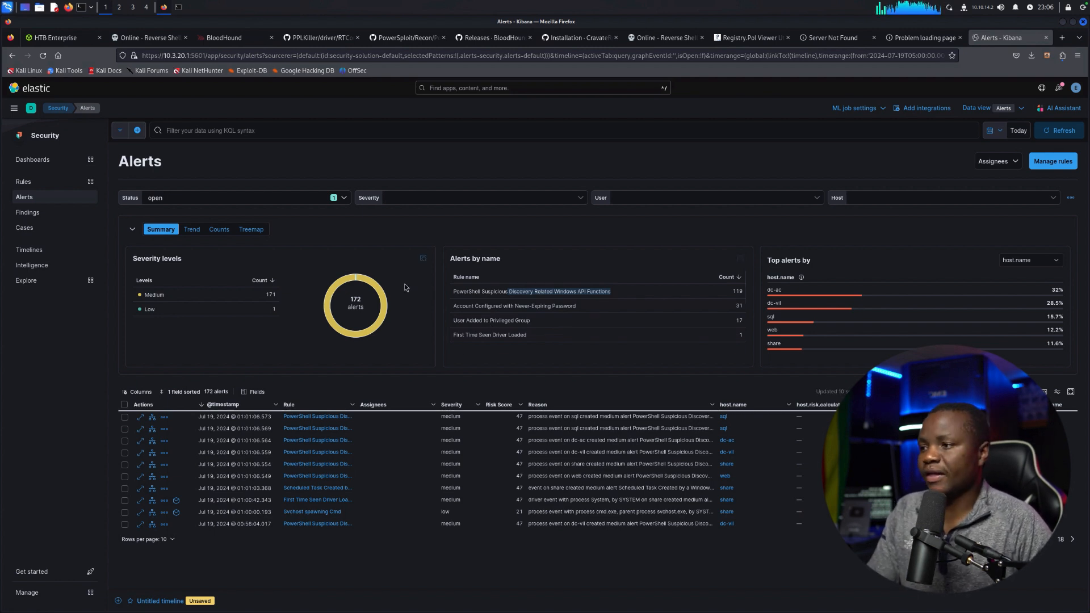
mouse_move(358, 305)
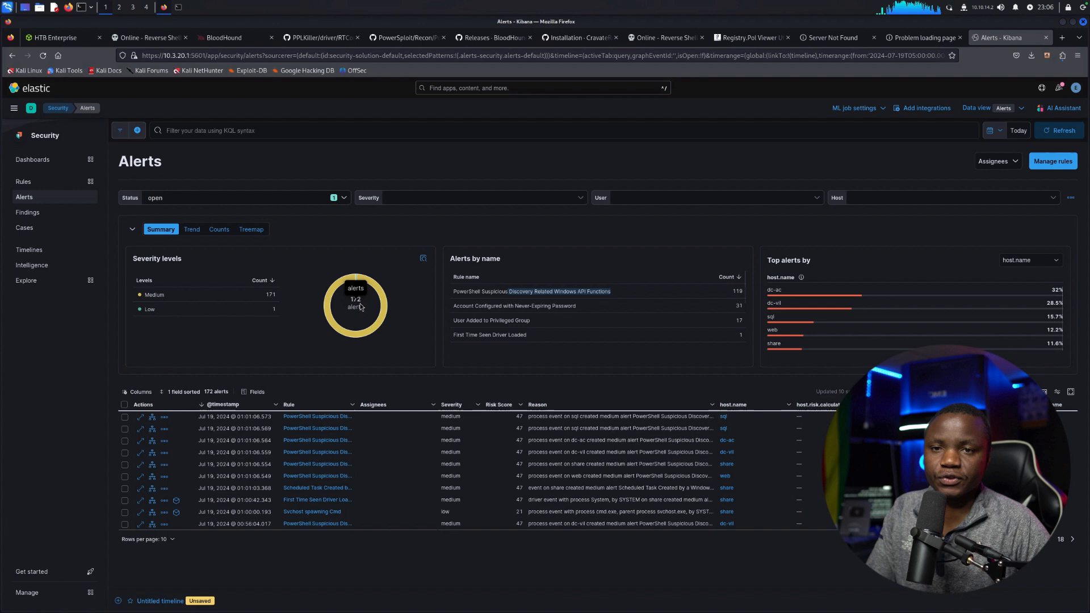